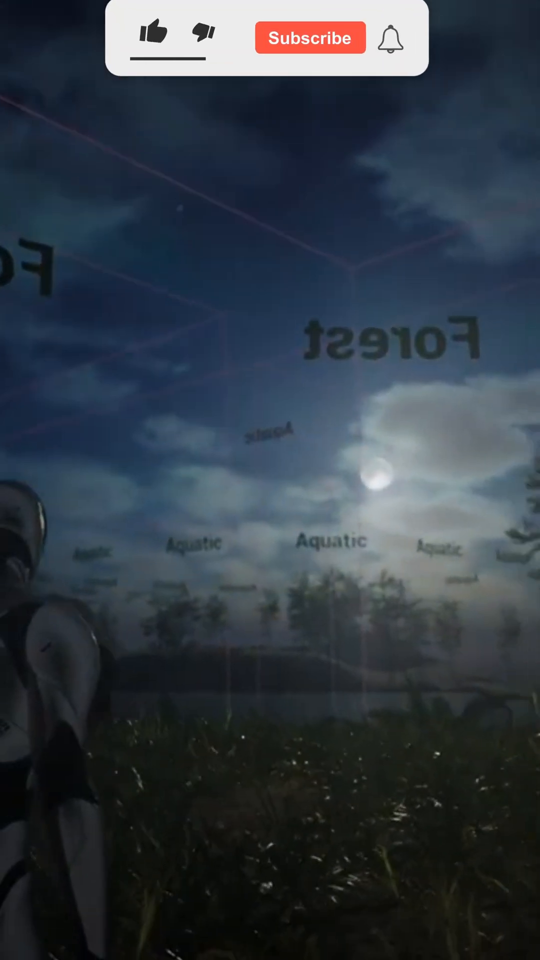
left_click(153, 34)
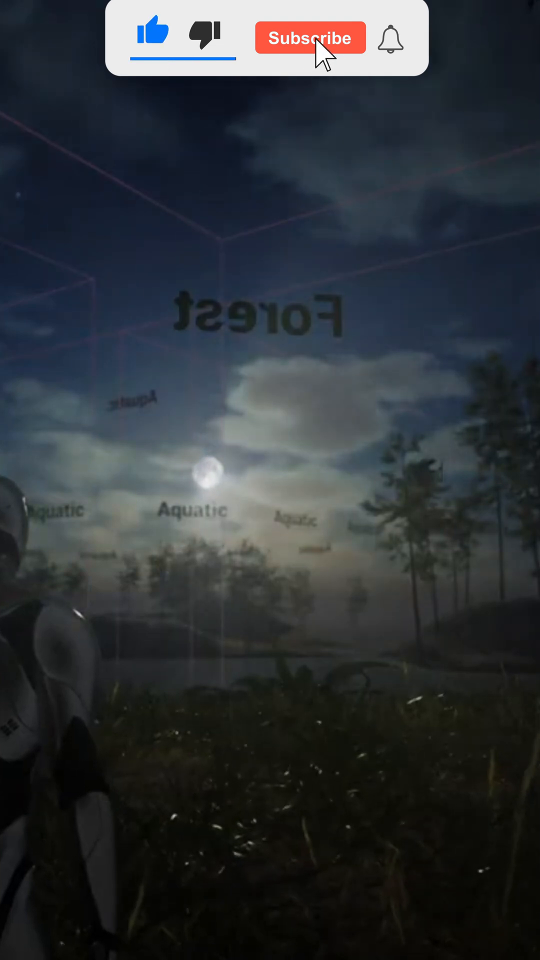
left_click(310, 37)
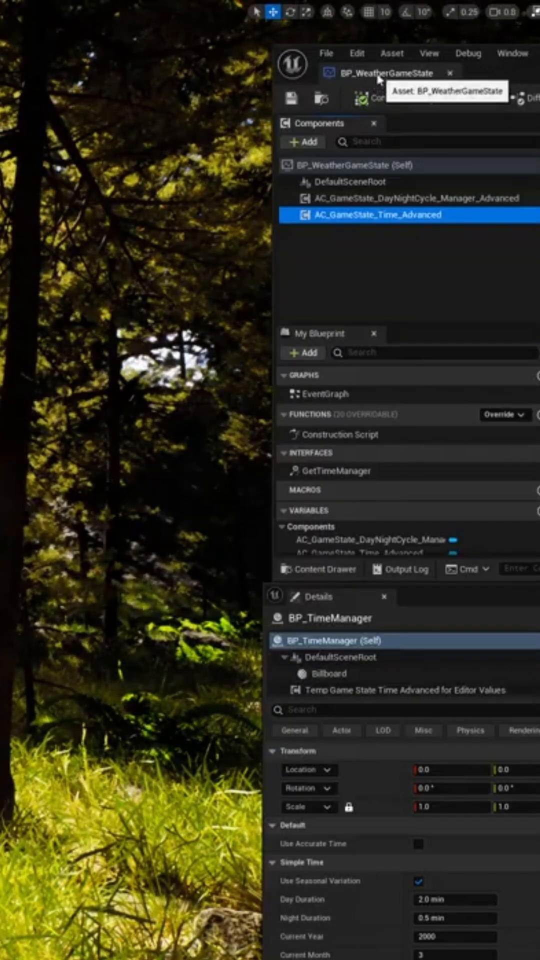
mouse_move(497, 346)
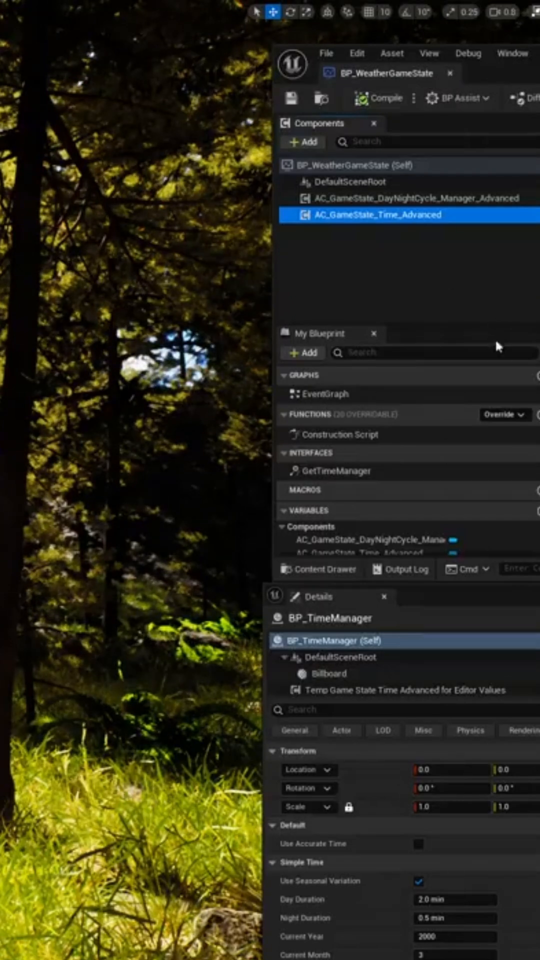
mouse_move(331, 629)
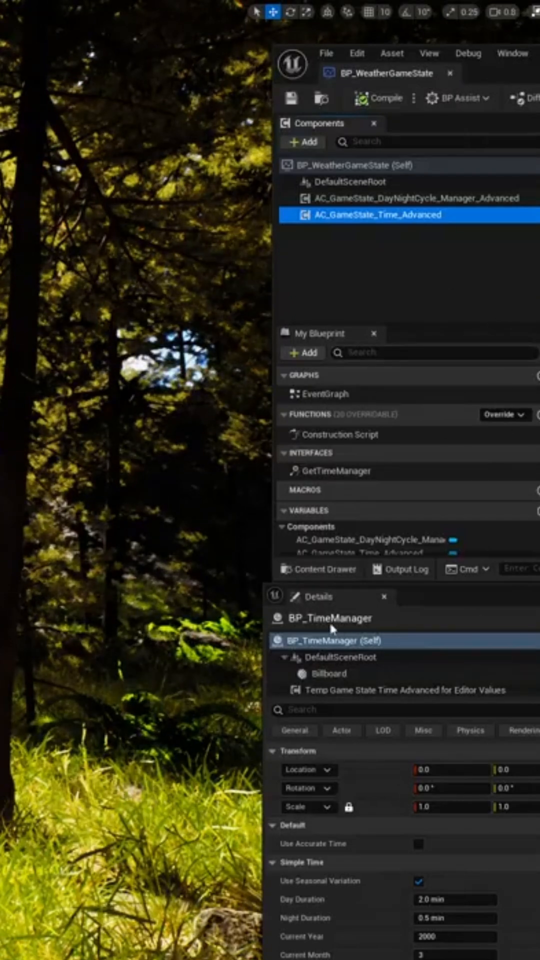
mouse_move(318, 640)
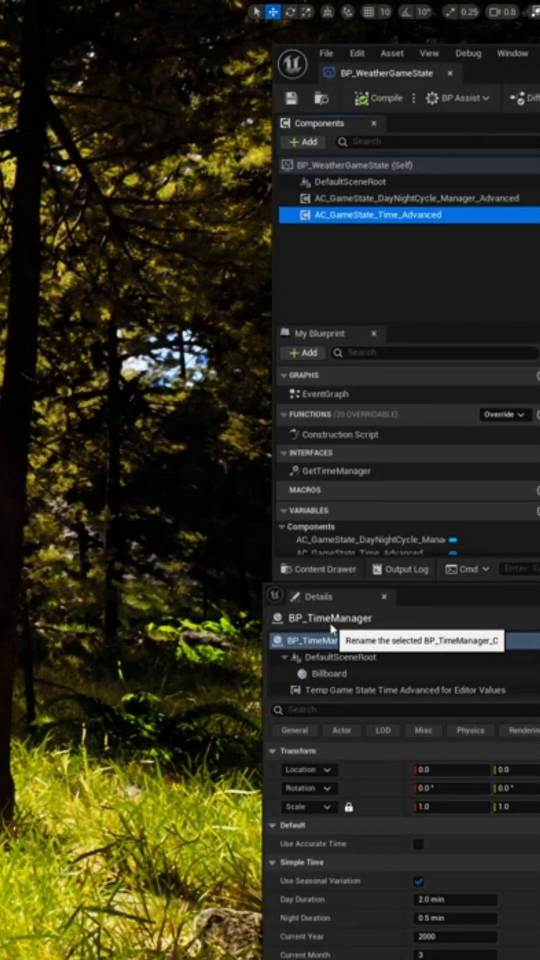